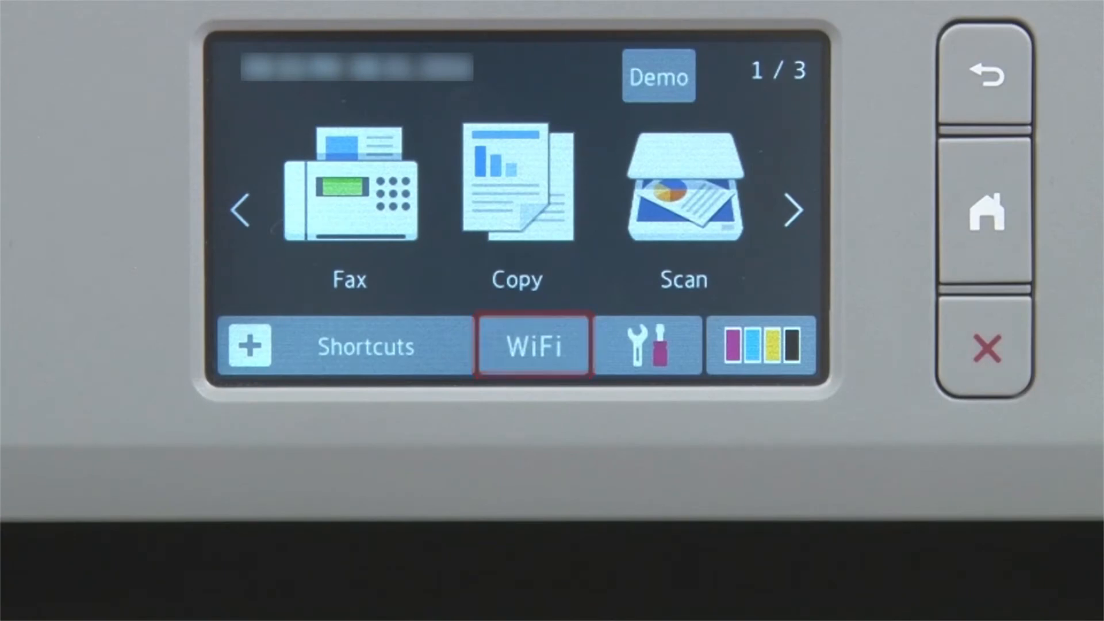
Step: Launch the WiFi Setup Wizard and enable wireless LAN to list nearby networks
click(532, 346)
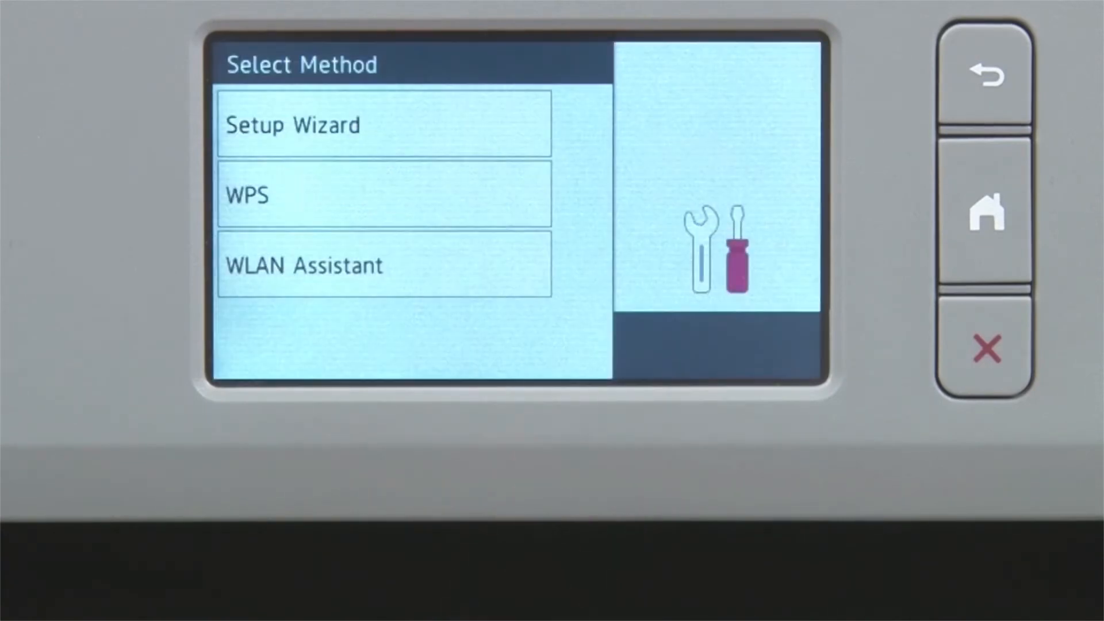
click(383, 125)
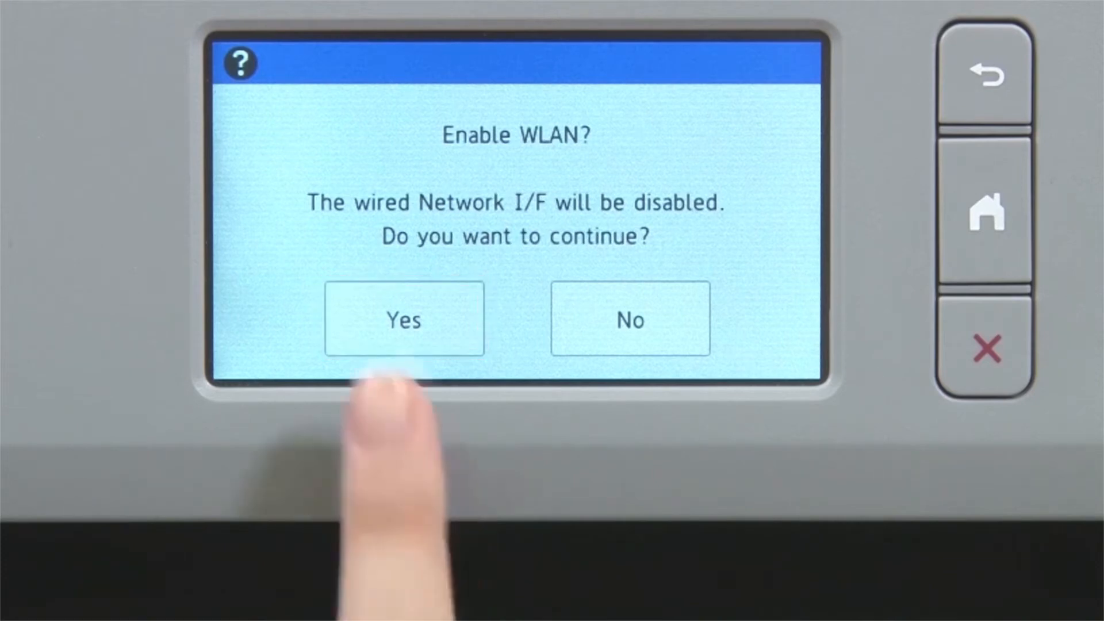
click(403, 318)
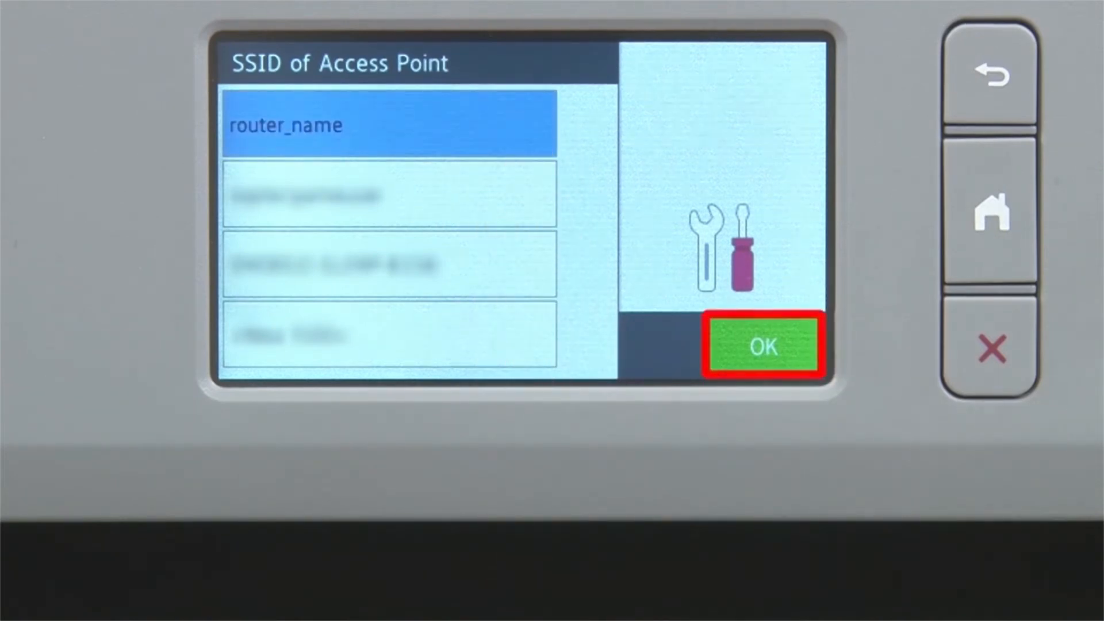
Step: Select router_name as the access point, then enter and confirm its network key
click(763, 345)
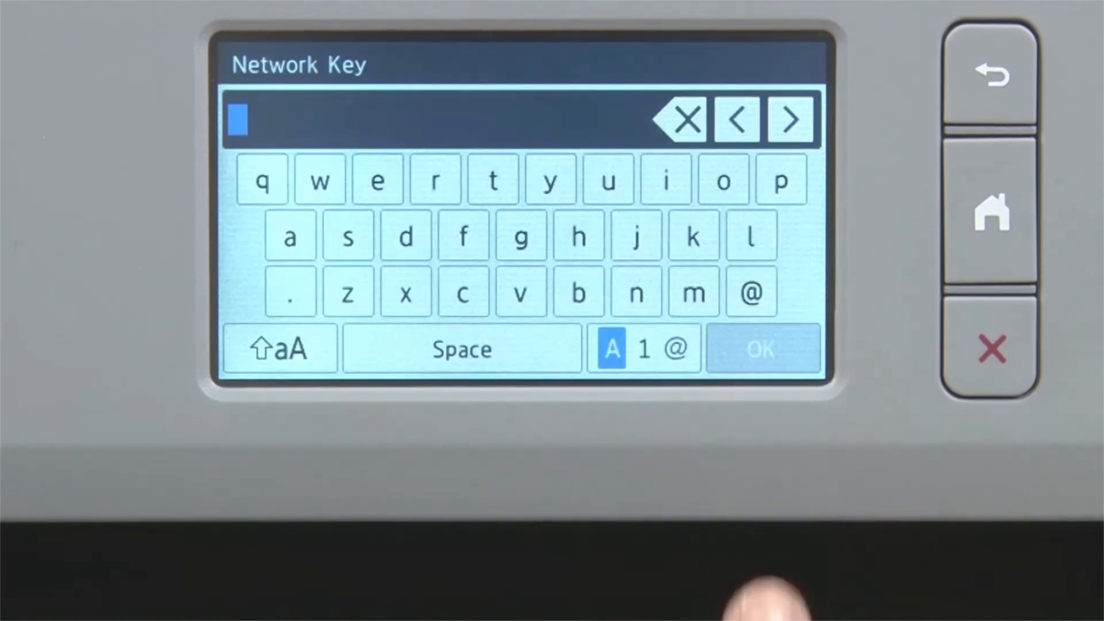
click(644, 349)
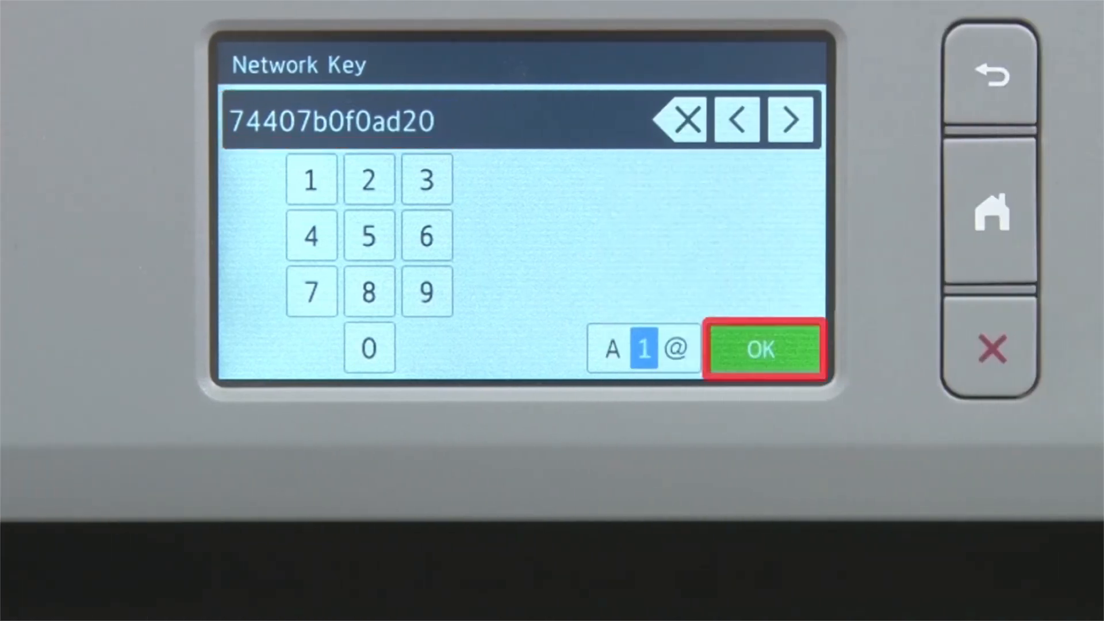
click(762, 350)
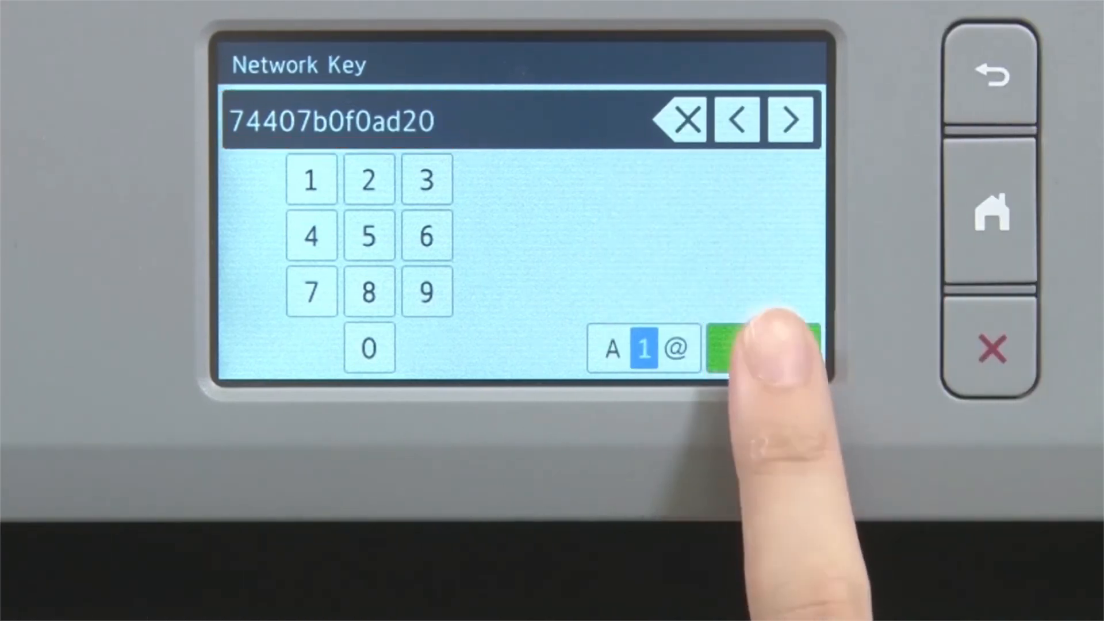
click(763, 346)
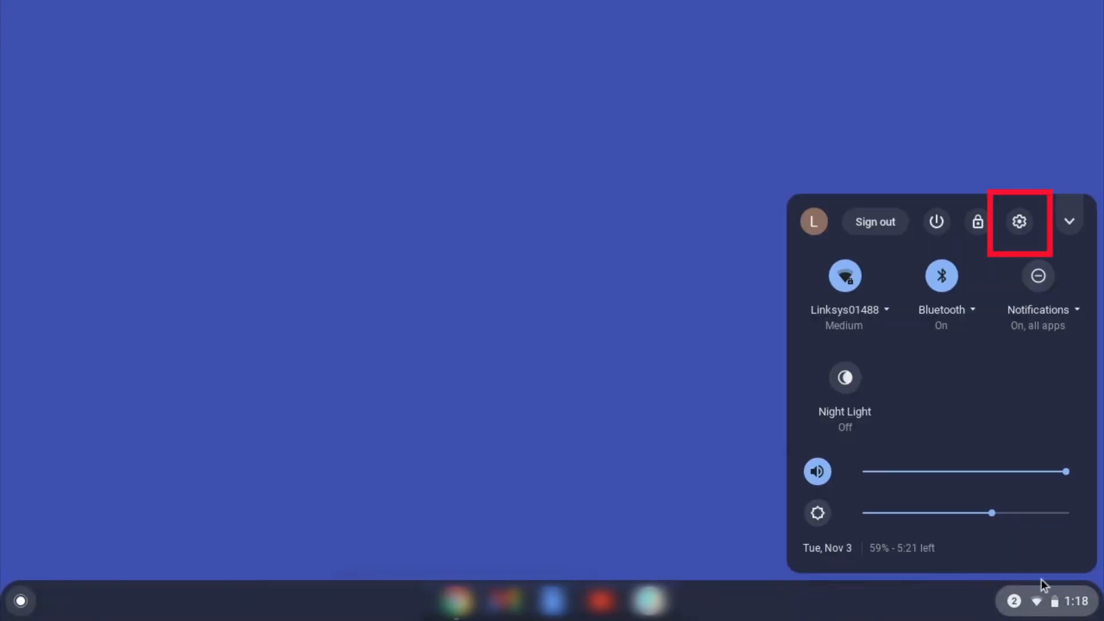
Step: In Settings, go to Advanced > Printing > Printers and save Brother HL-L3210CW series
click(1019, 221)
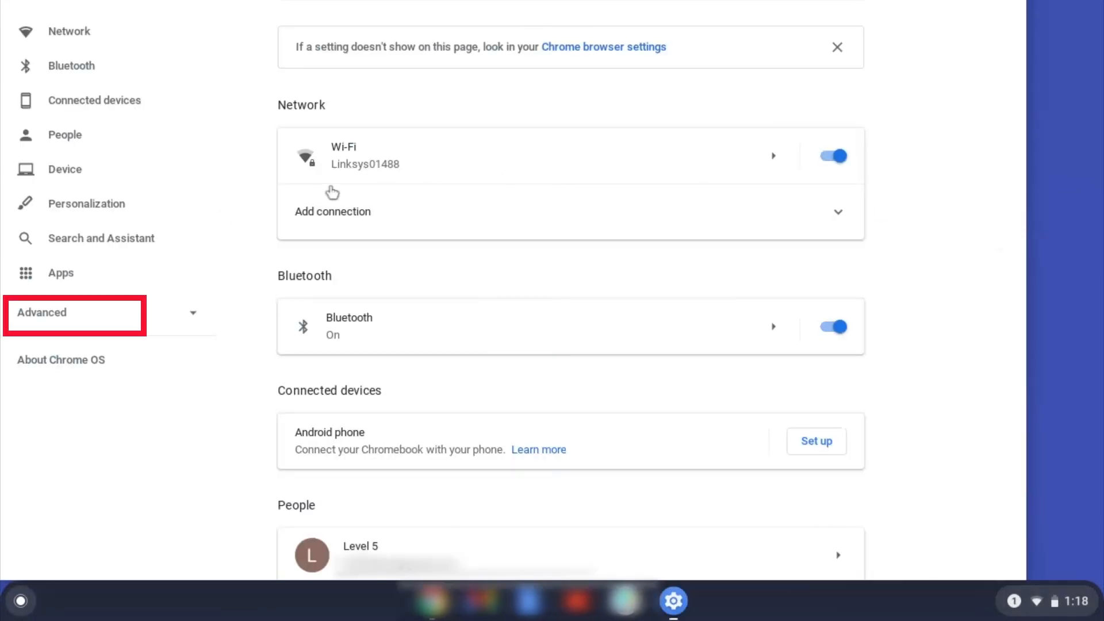
click(41, 313)
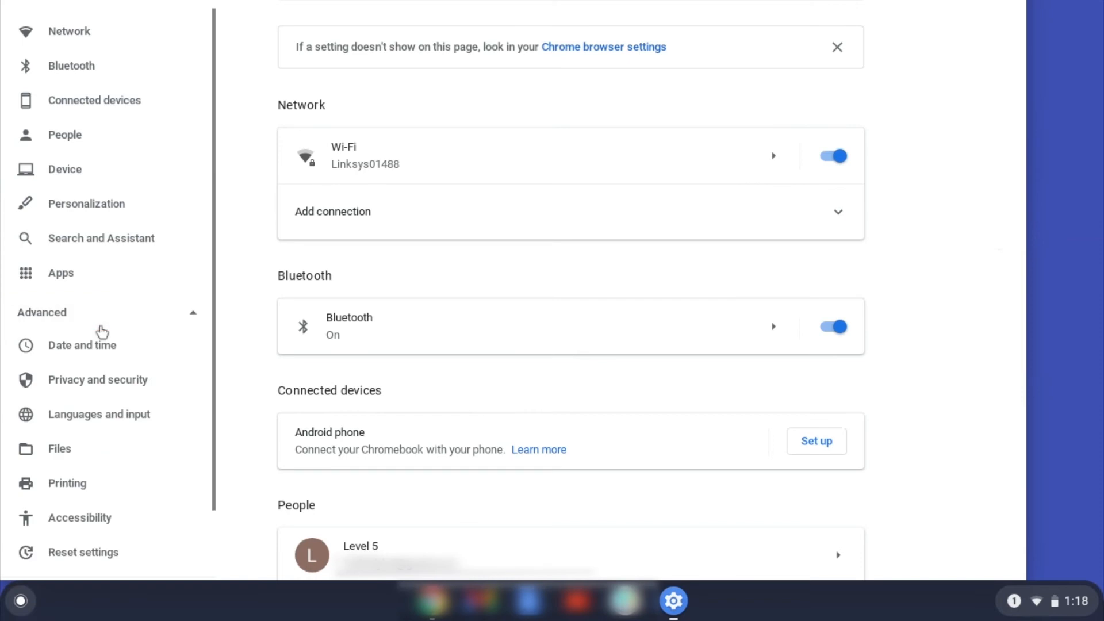
mouse_move(80, 483)
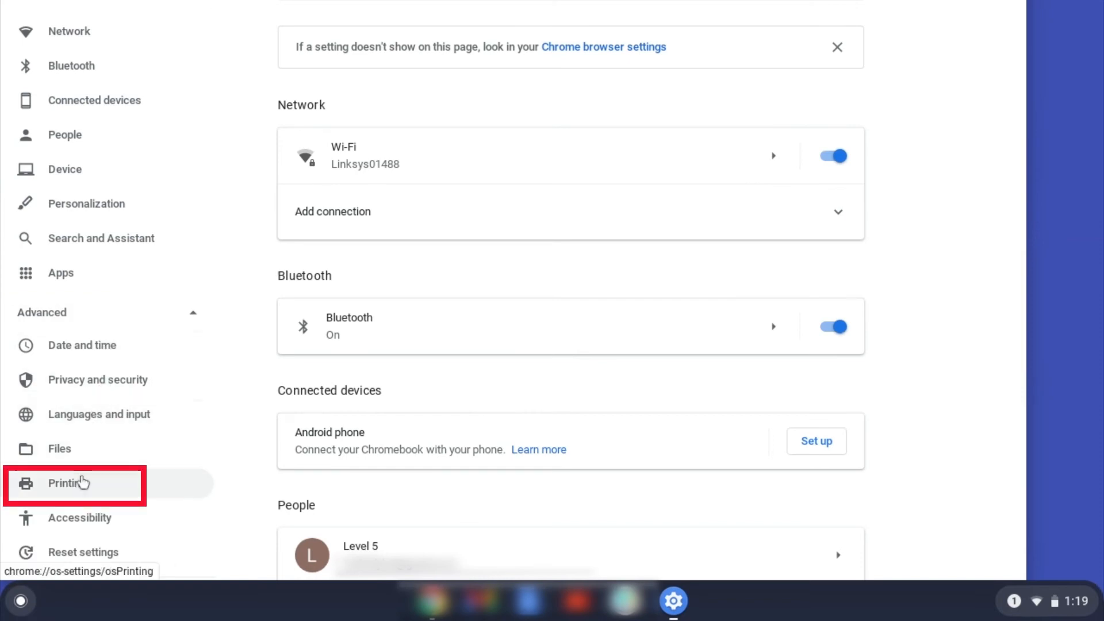
click(65, 484)
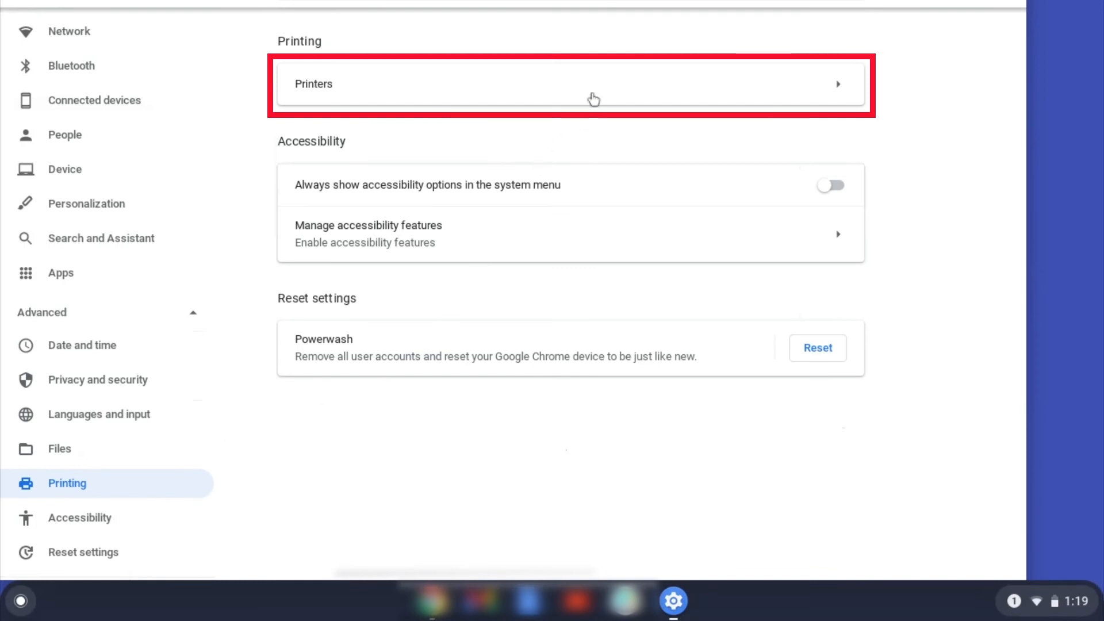
click(590, 92)
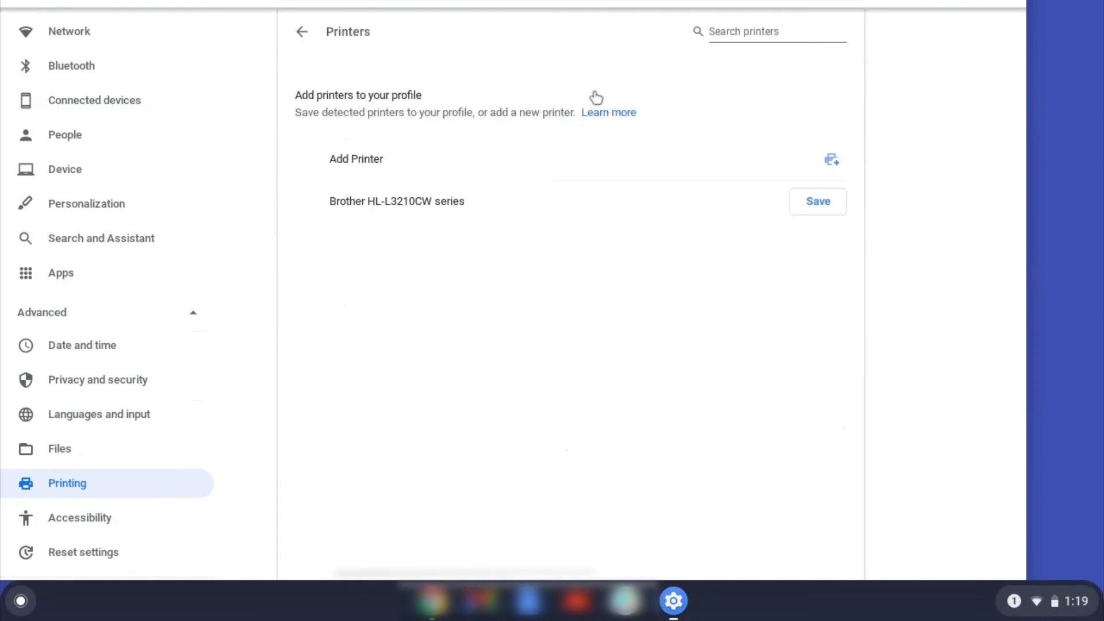
mouse_move(786, 236)
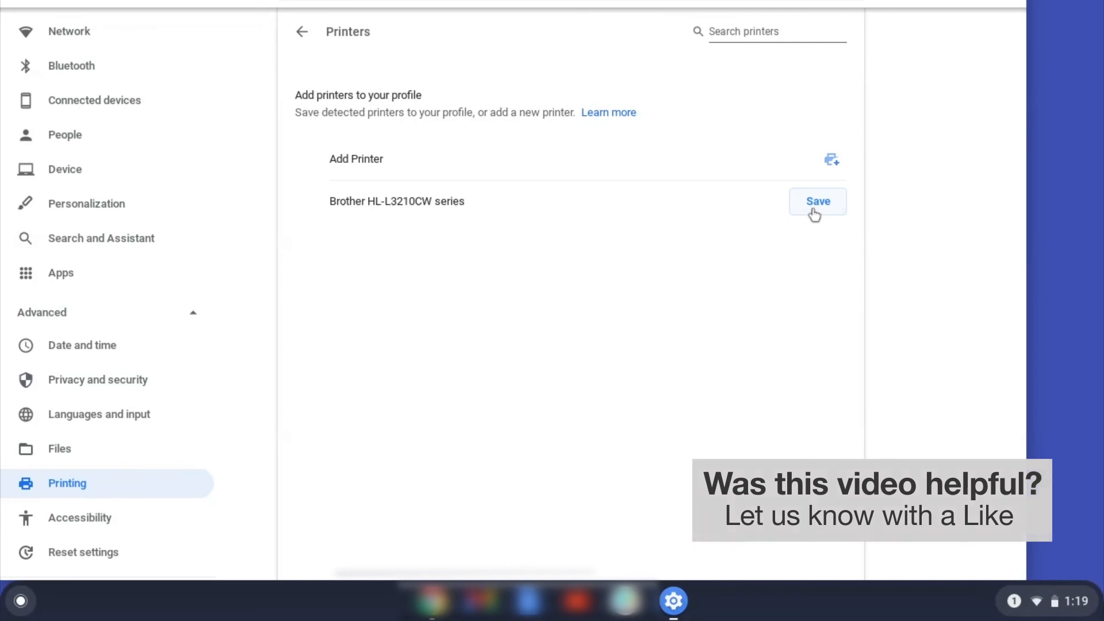
click(816, 201)
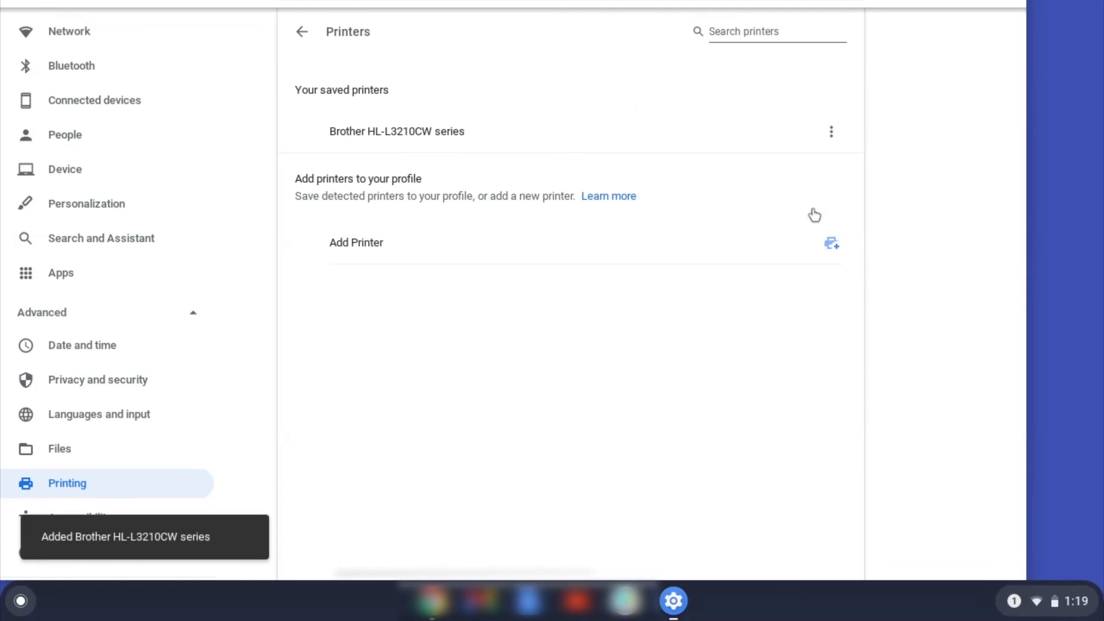